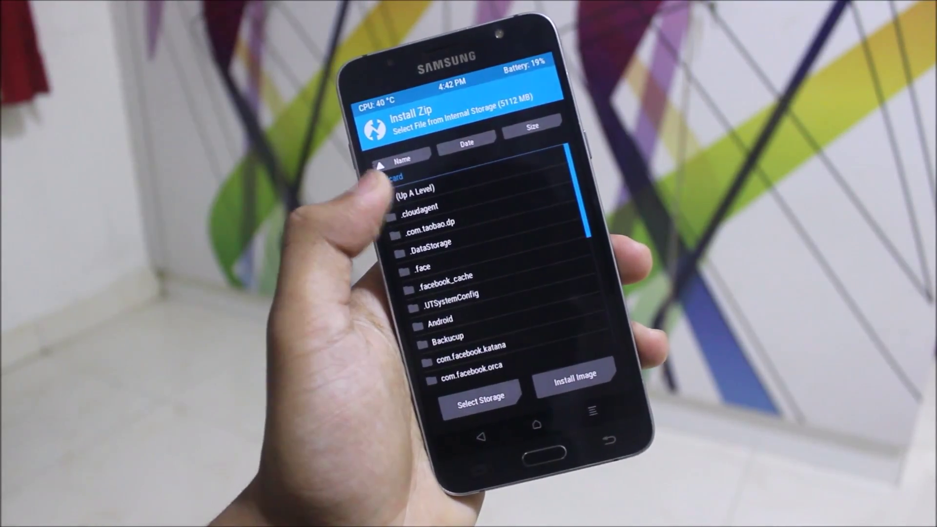
pyautogui.scroll(-3)
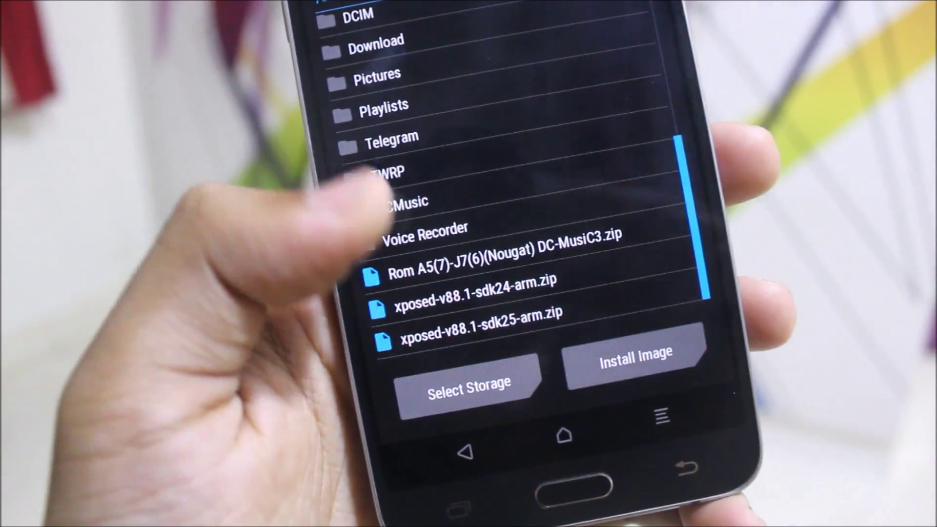